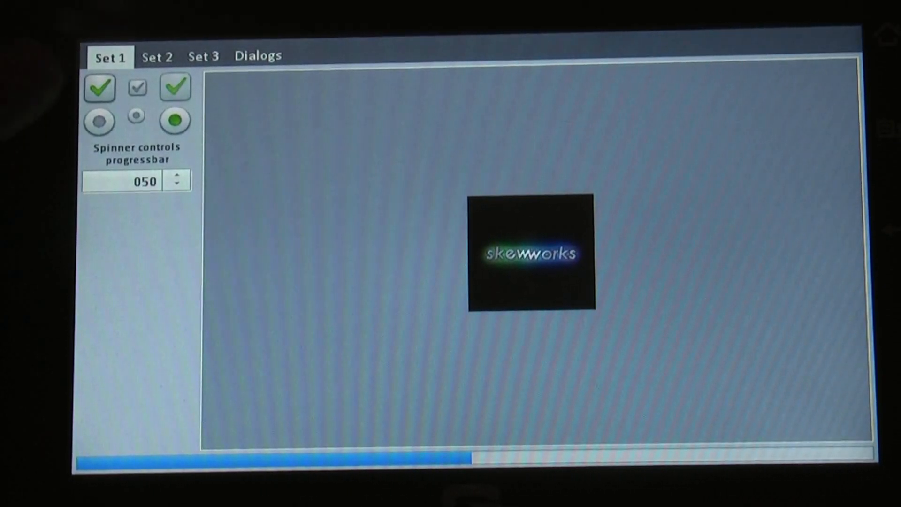
- Select the other radio option and raise the spinner from 050 to 060 so the progress bar fills further
click(100, 121)
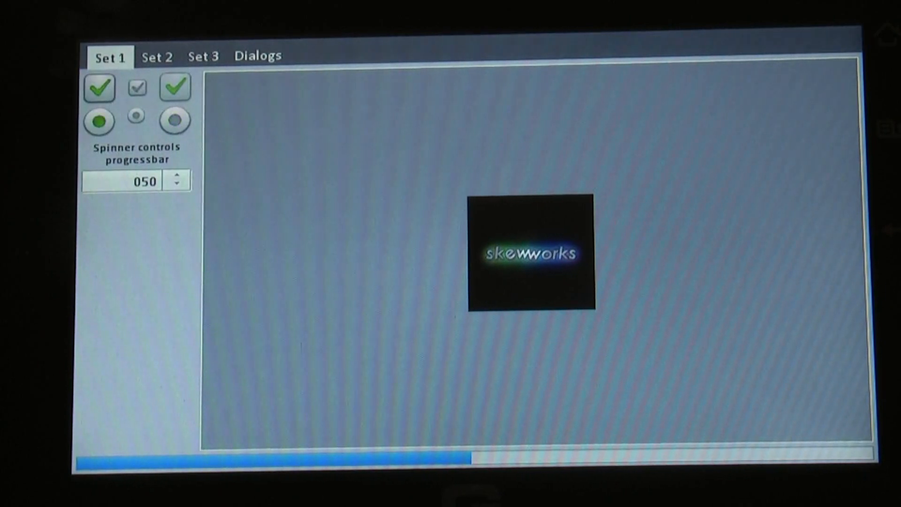
click(183, 175)
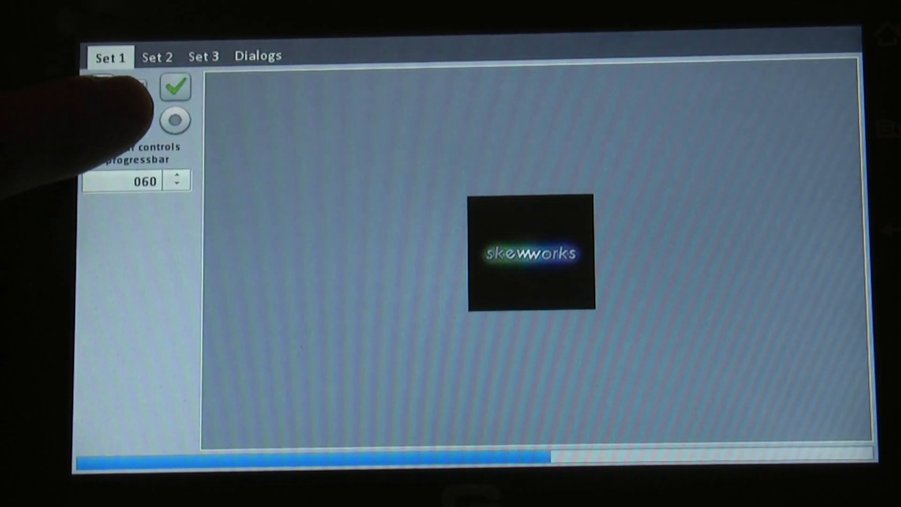
click(177, 187)
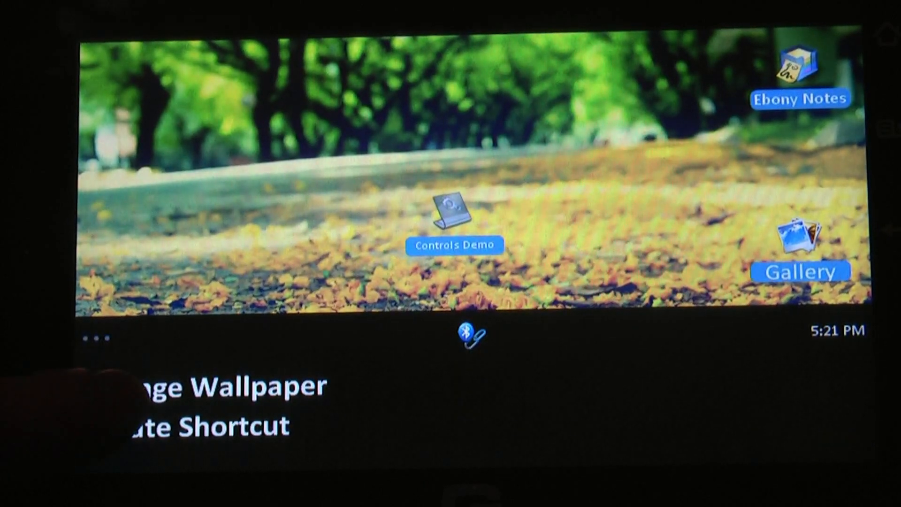
- Choose Change Wallpaper from the desktop menu to bring up the wallpaper picker
click(230, 386)
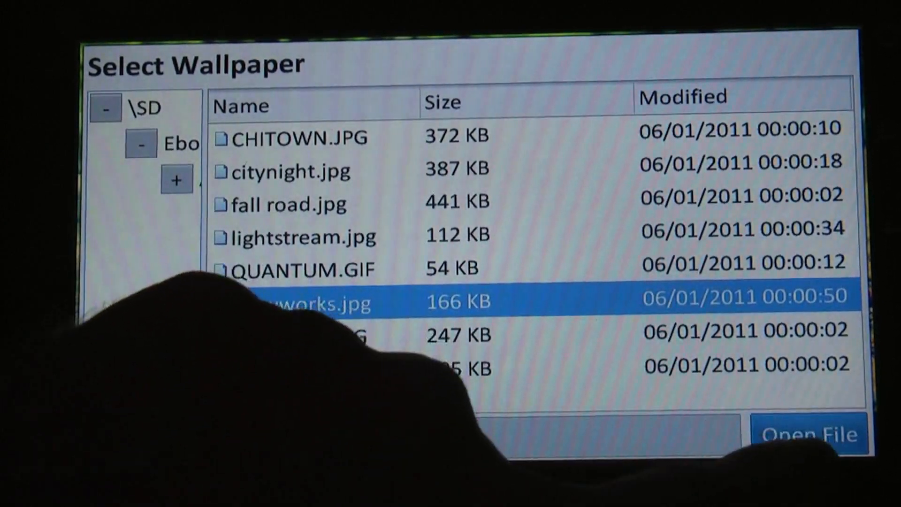
- Set the 166 KB skewworks.jpg image from the SD card as the desktop wallpaper
click(810, 433)
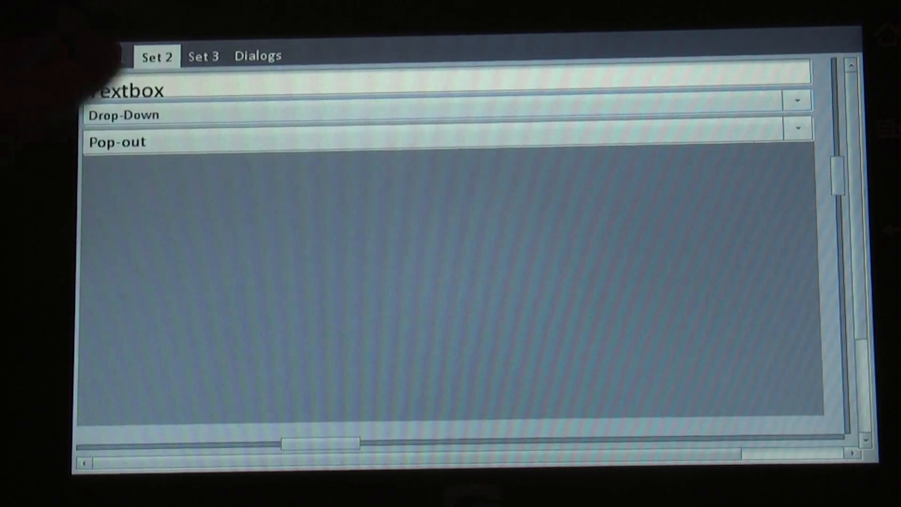
- Begin editing the sample textbox on Set 2, bringing up the virtual keypad
click(403, 92)
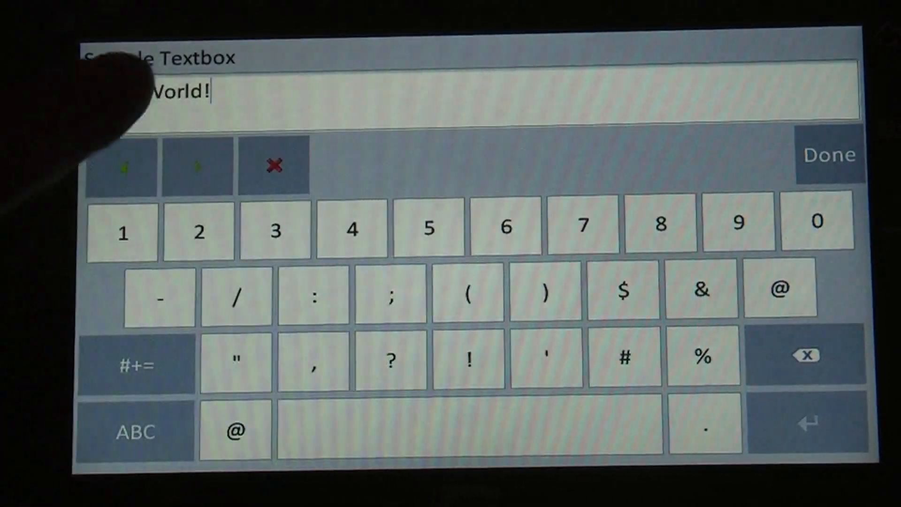
- Place the insertion point inside the word "World" in the sample textbox
click(124, 165)
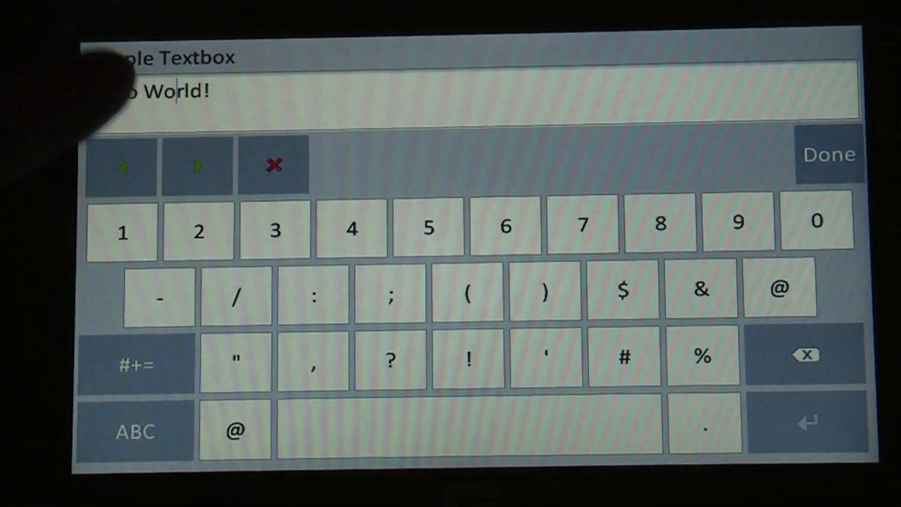